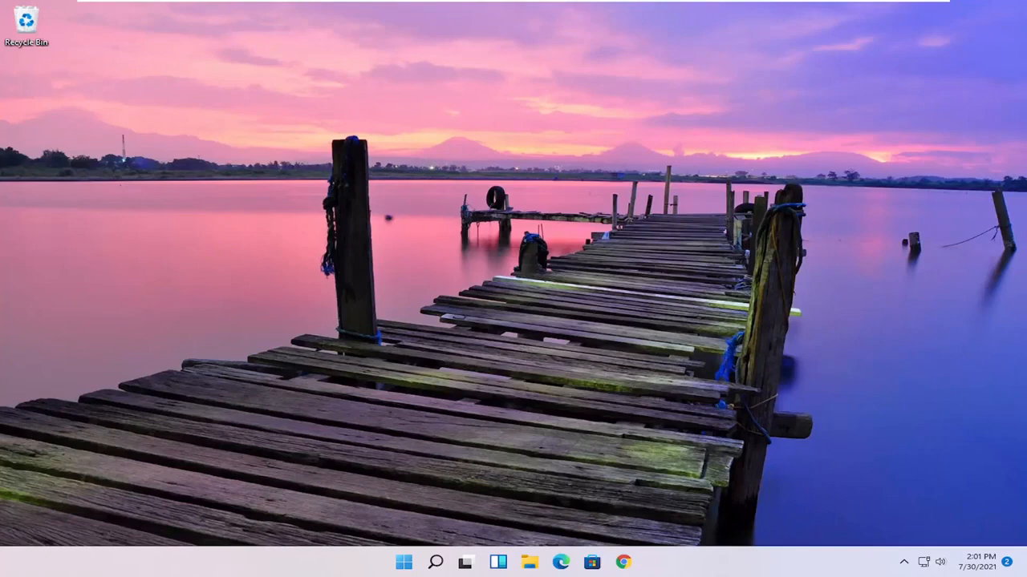
pyautogui.moveTo(426, 400)
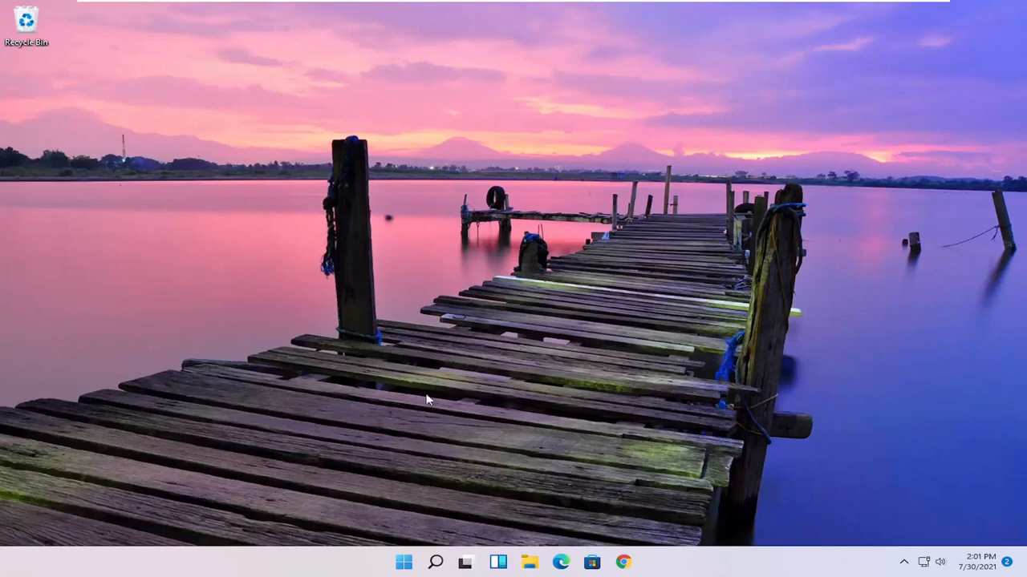
# - Search Windows for 'apps and features' and open the Apps & features setting
pyautogui.click(434, 561)
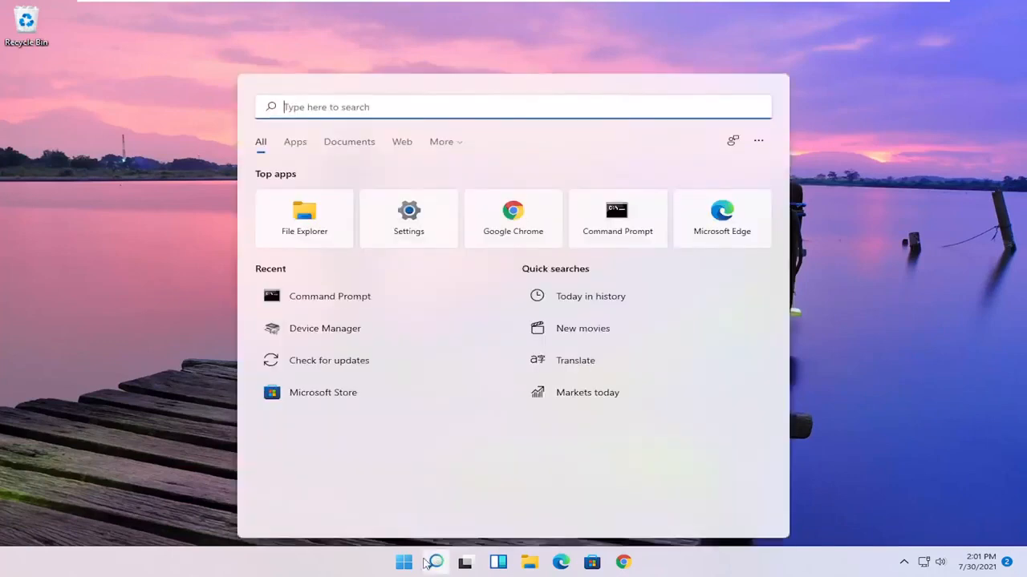
pyautogui.write('apps and')
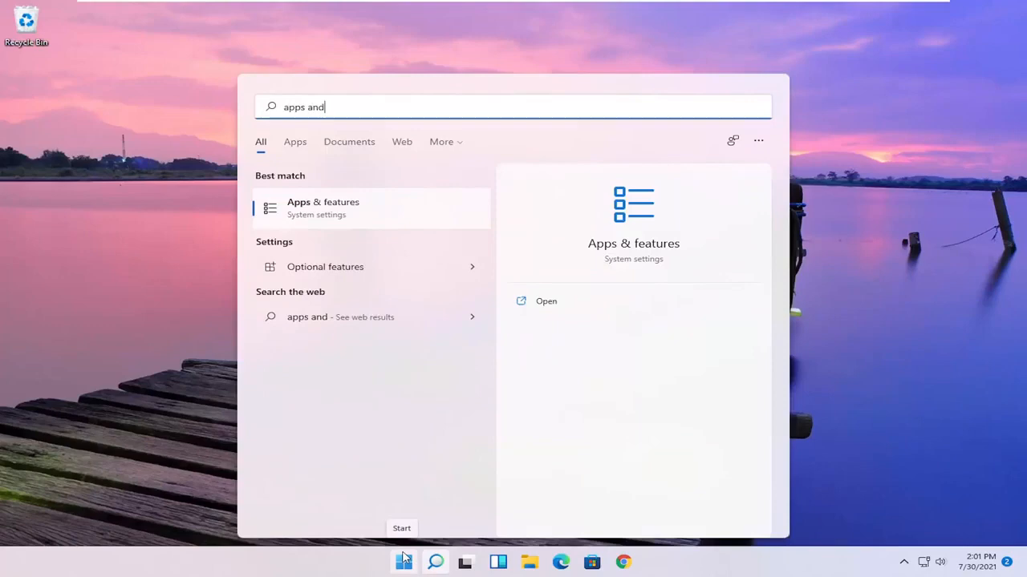
pyautogui.write('features')
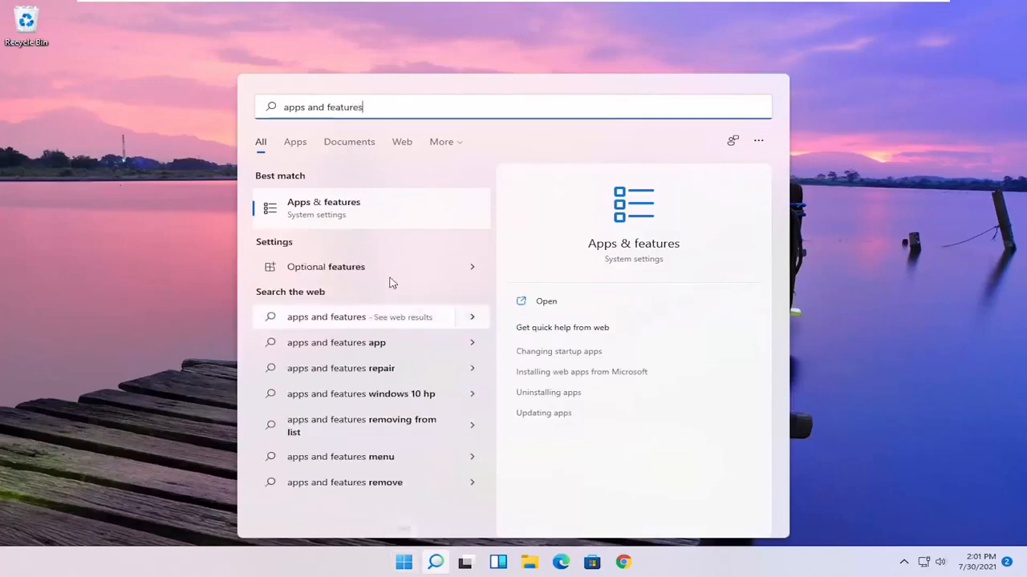
pyautogui.click(546, 301)
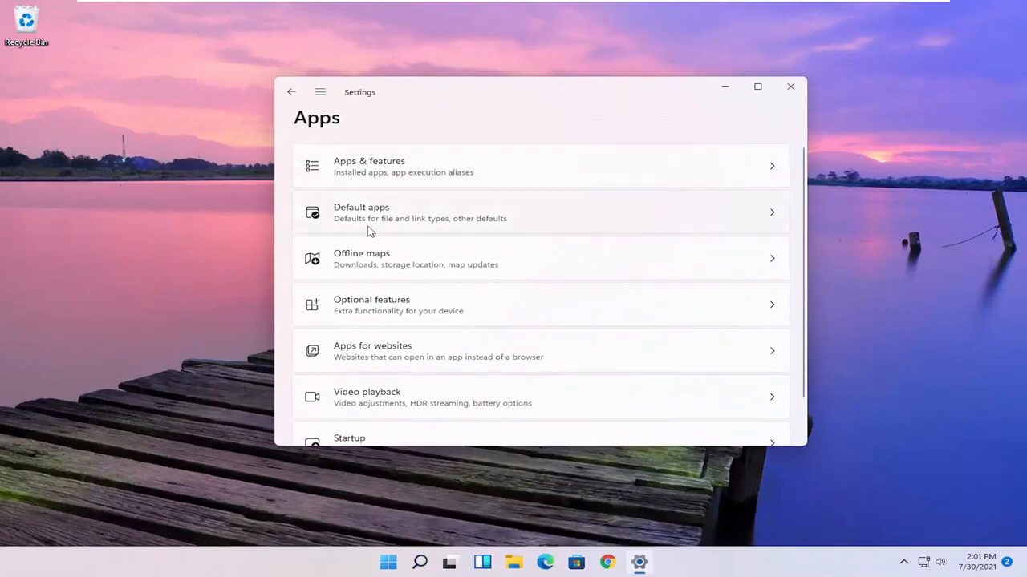
# - Open Default apps and scroll down the list of applications
pyautogui.click(537, 211)
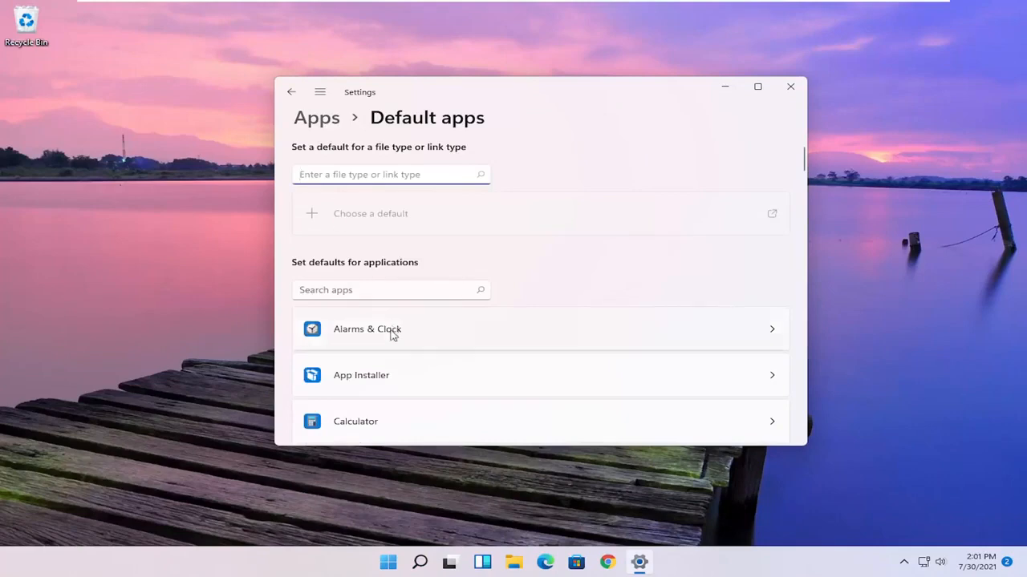
pyautogui.scroll(-3)
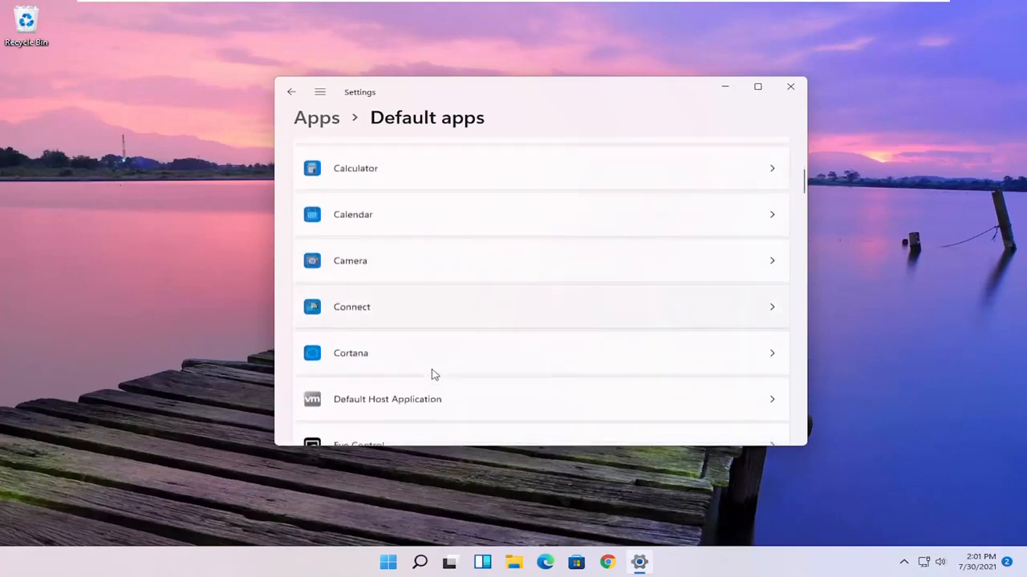
pyautogui.scroll(-3)
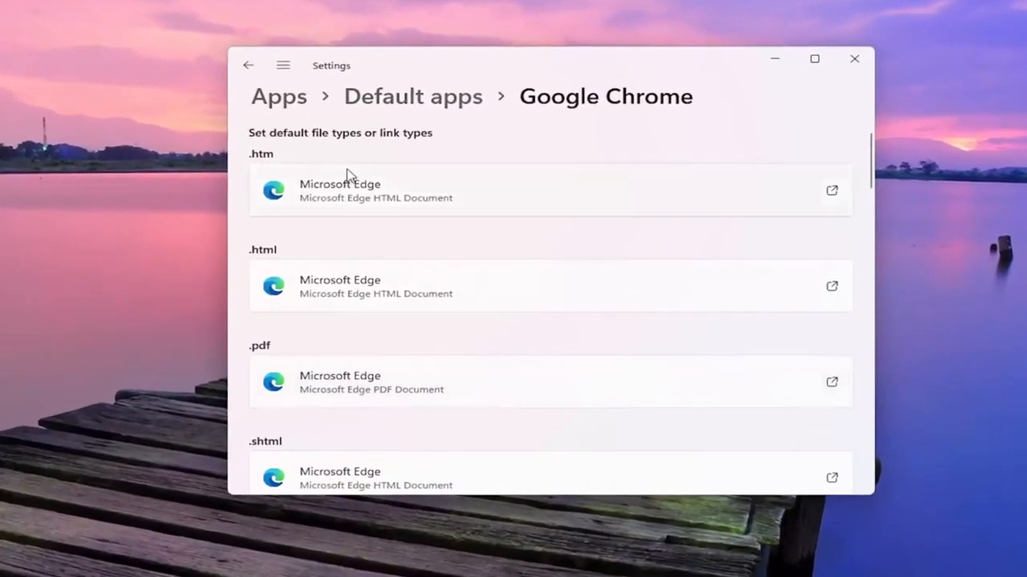
pyautogui.moveTo(345, 369)
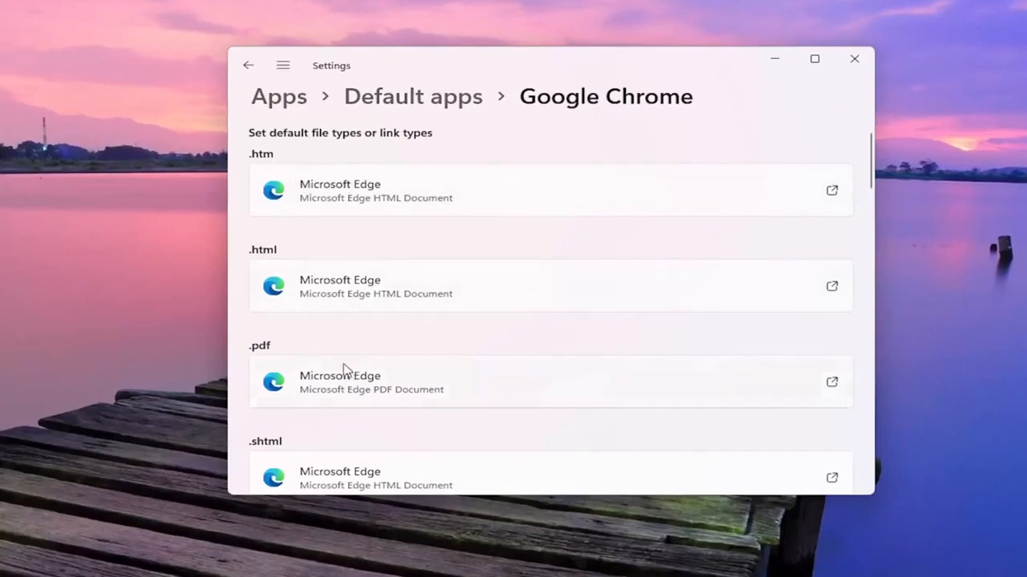
# - Switch .pdf files from Microsoft Edge to Google Chrome, then close Settings
pyautogui.scroll(-3)
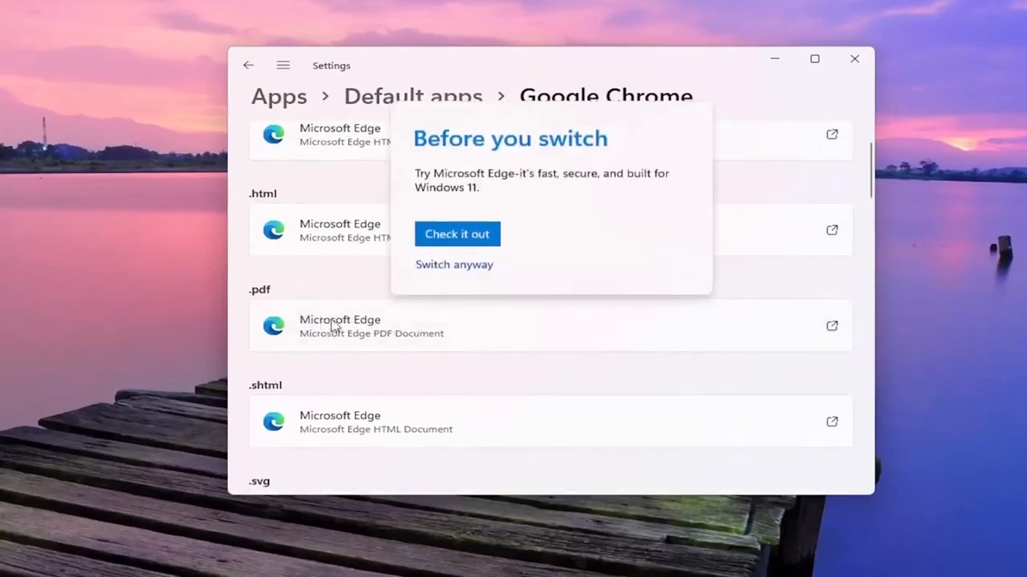
pyautogui.click(454, 264)
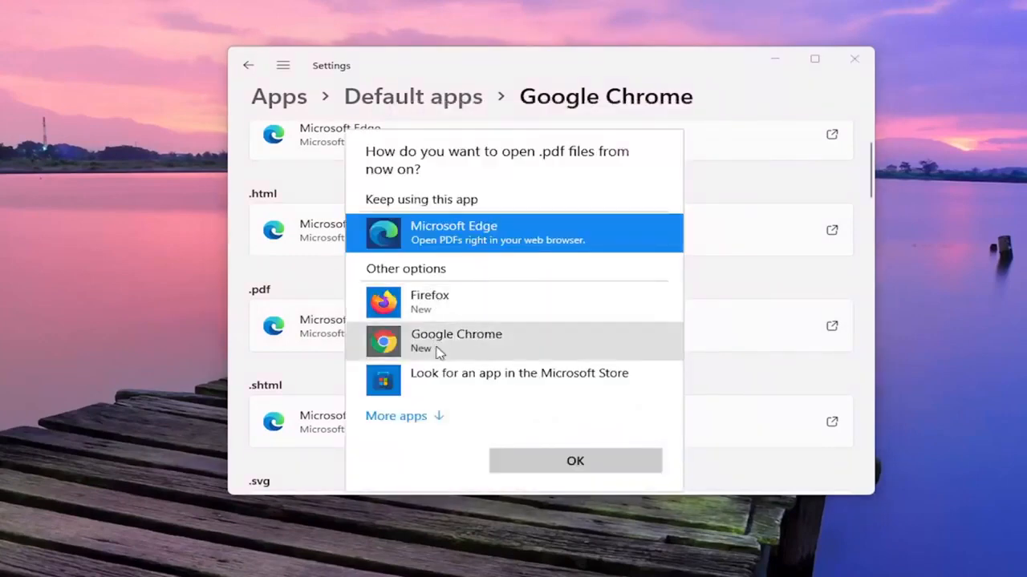
pyautogui.click(575, 461)
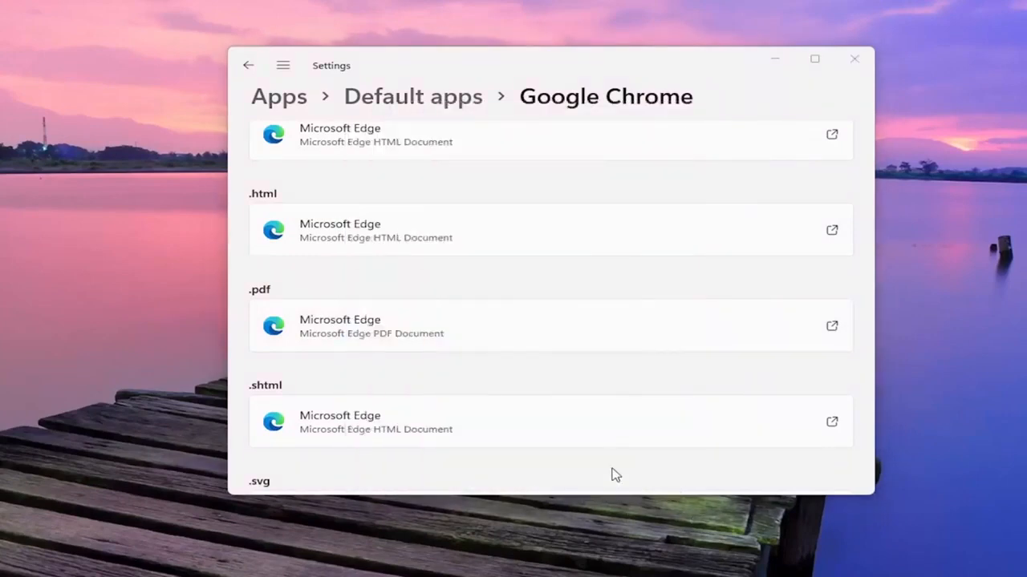
pyautogui.scroll(-3)
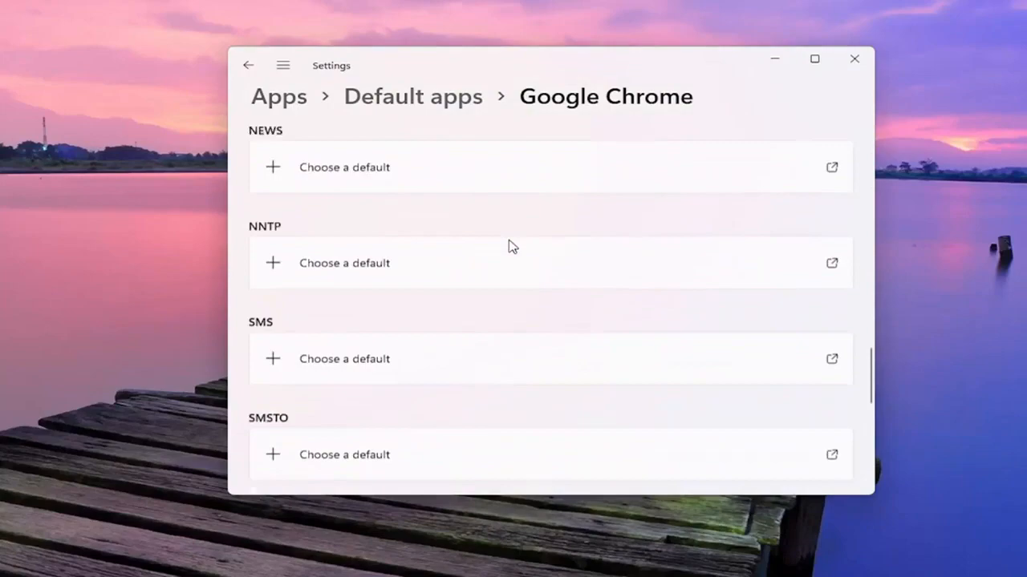
pyautogui.scroll(3)
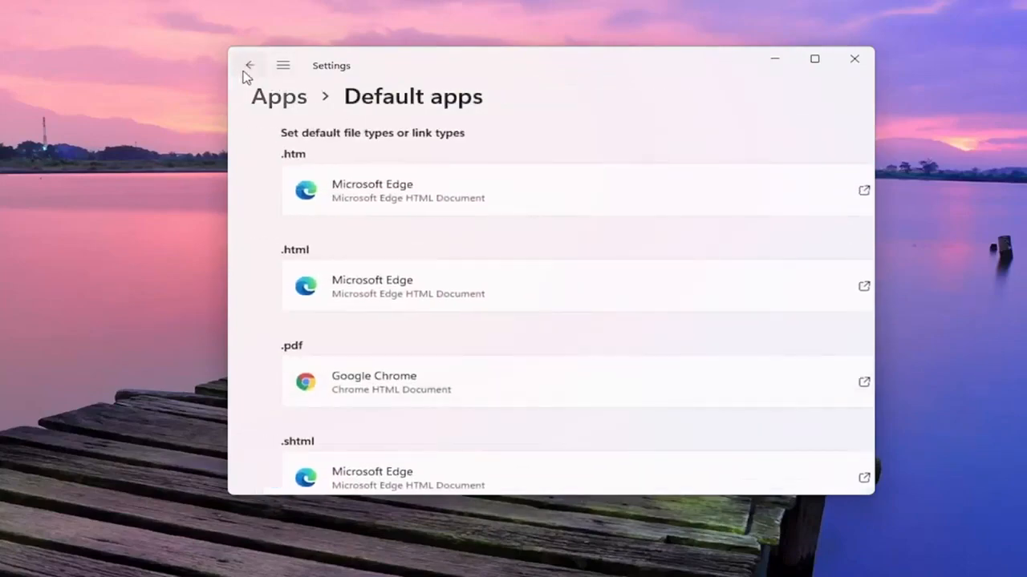
pyautogui.click(854, 59)
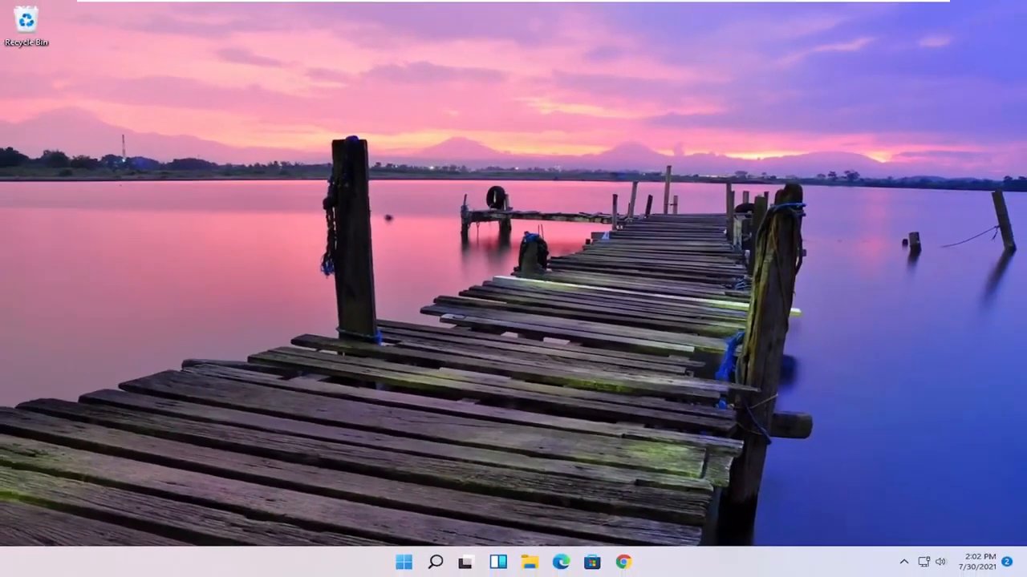